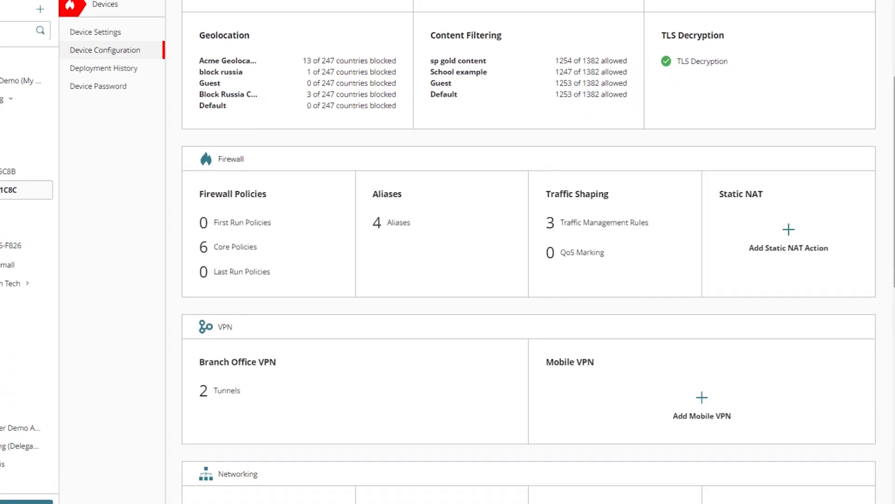
- Open Traffic Shaping and review the two outbound rules and the Application Control rule
scroll("down", 3)
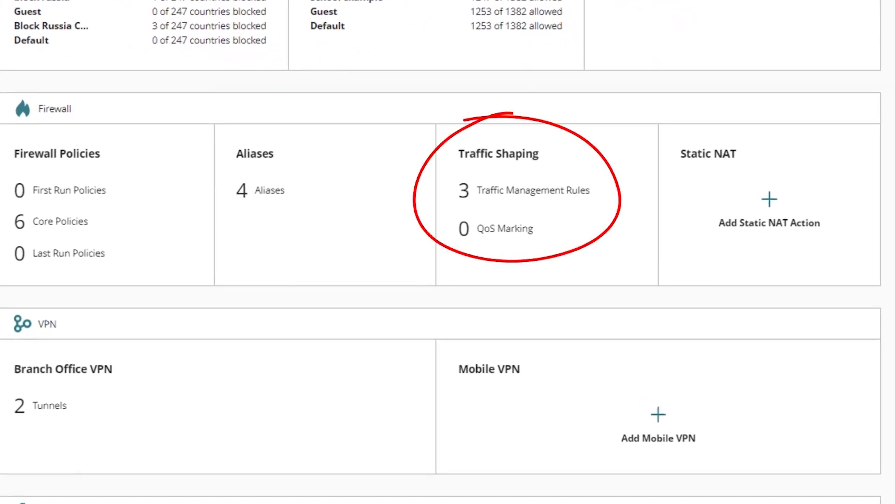
left_click(534, 190)
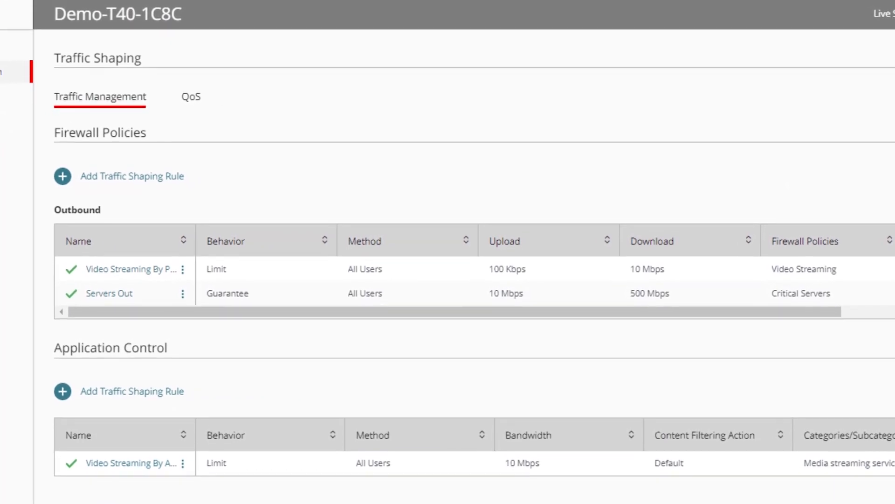
scroll("down", 3)
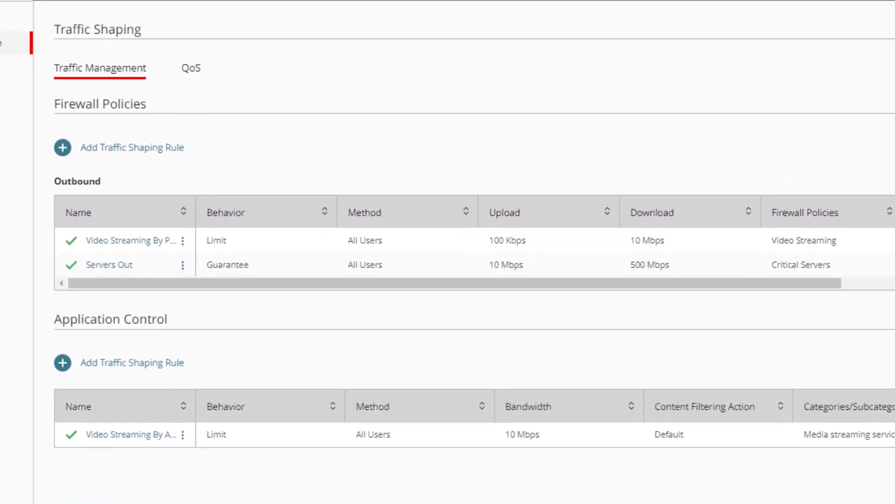
scroll("down", 3)
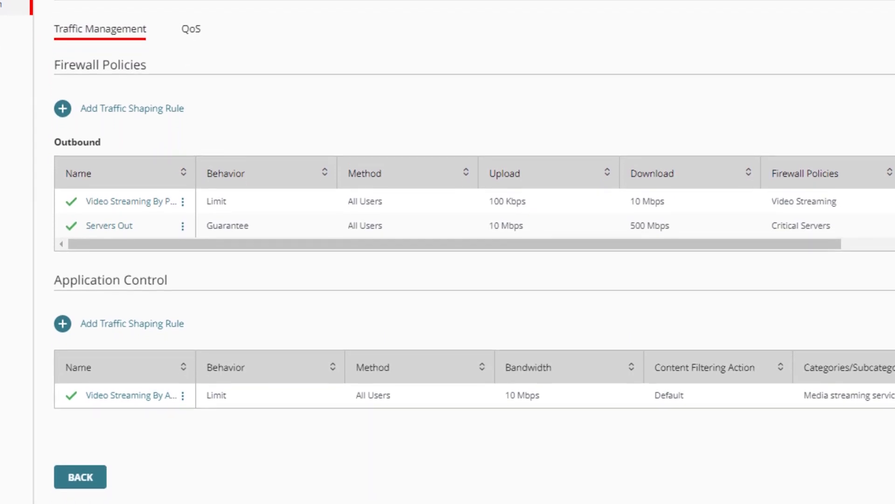
scroll("down", 3)
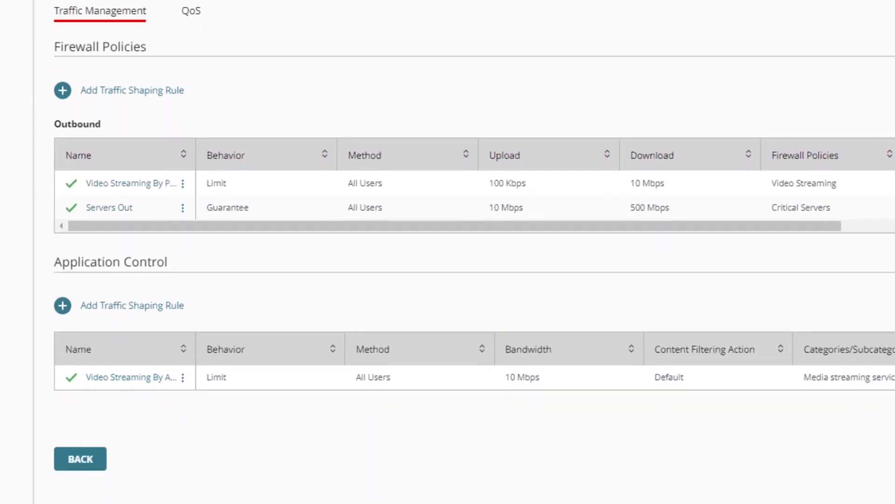
- Review the First Run, Core and Last Run QoS marking policy tables
left_click(191, 11)
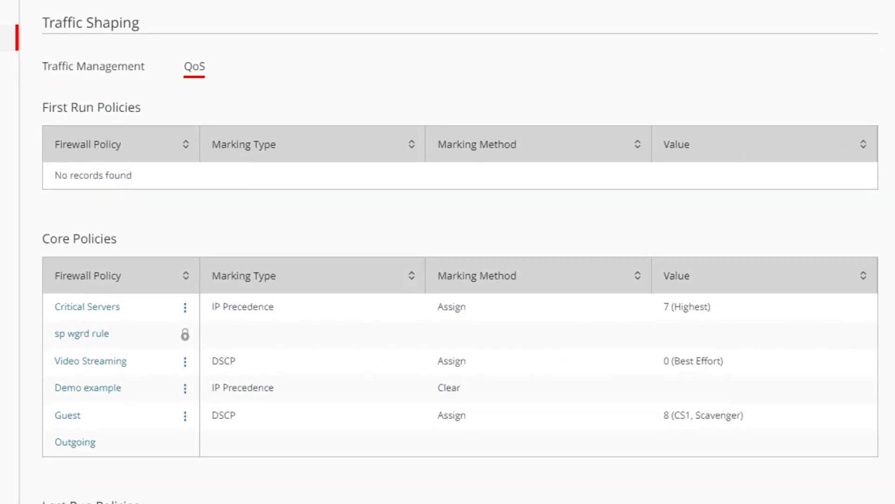
scroll("down", 3)
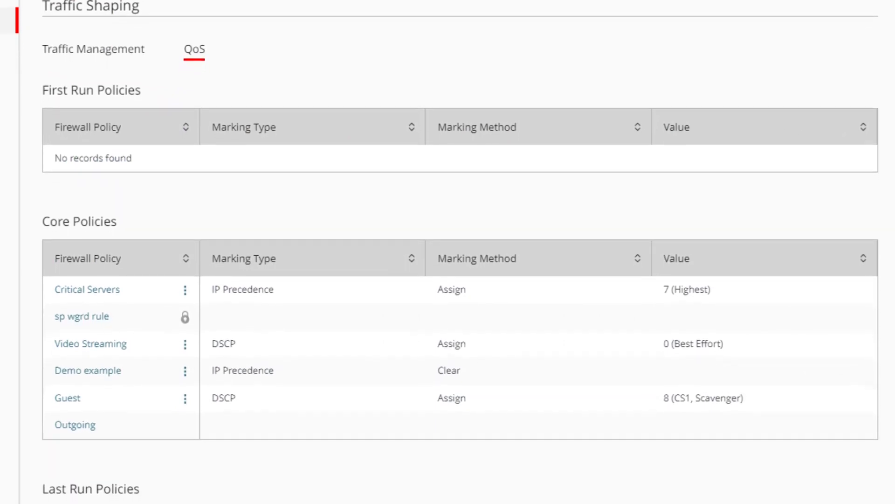
scroll("down", 3)
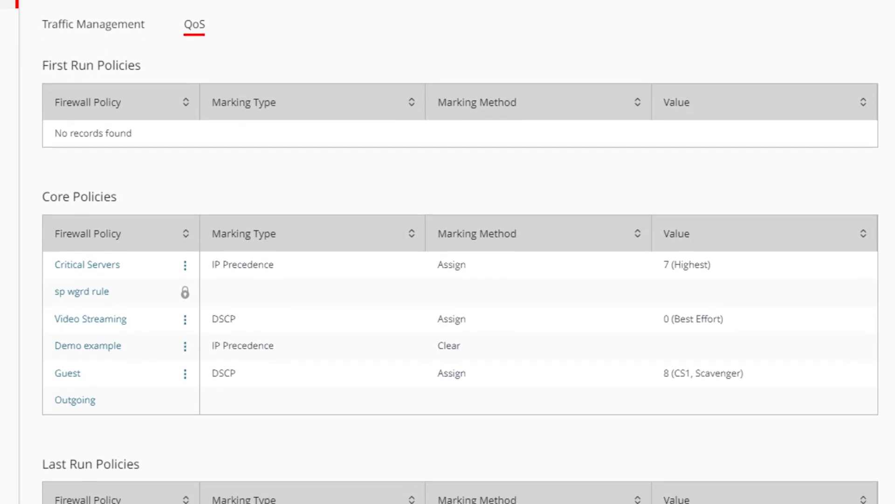
scroll("down", 3)
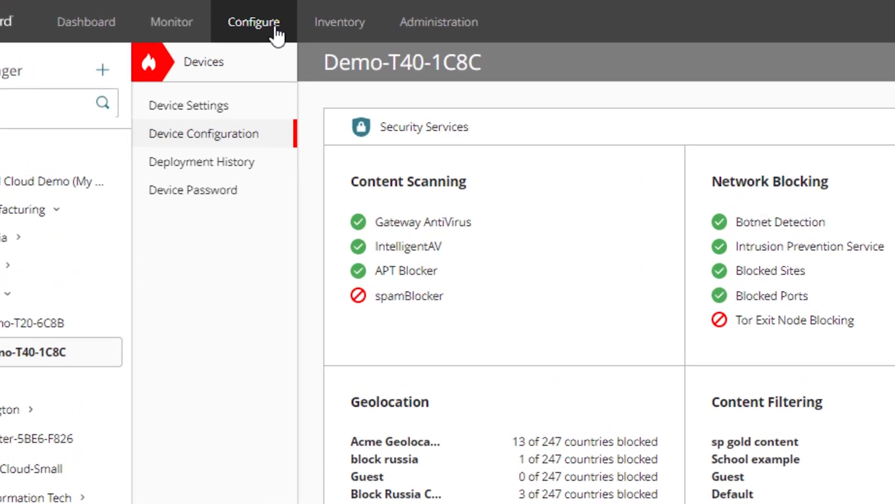
- Go to Firebox Templates under Shared Configurations from the Configure menu
left_click(254, 22)
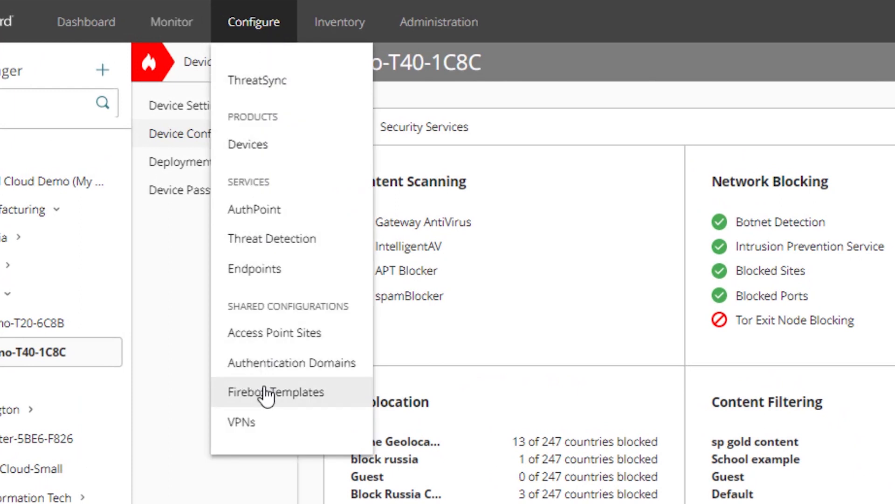
left_click(275, 393)
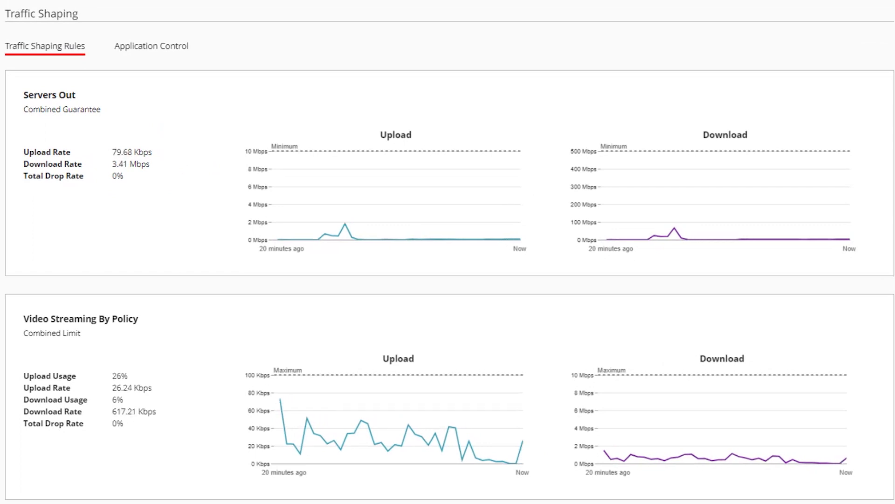
mouse_move(168, 319)
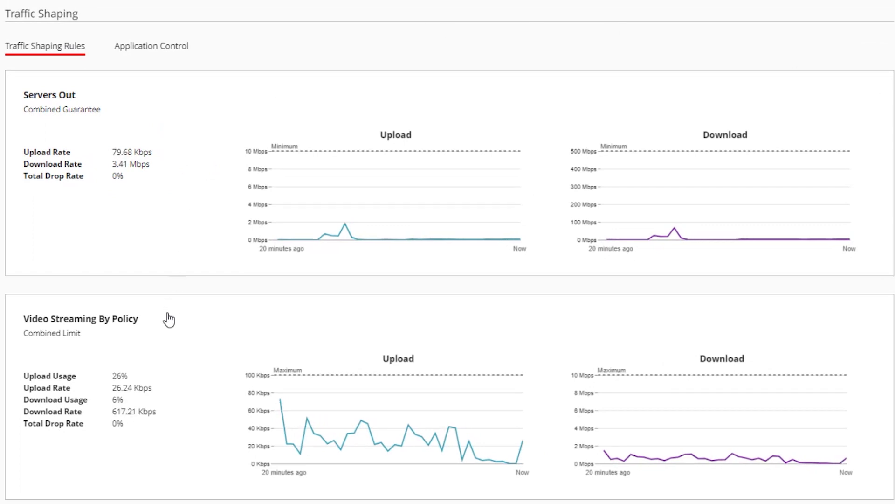
- Open the Video Streaming By Policy rule's detailed live upload and download charts
left_click(80, 319)
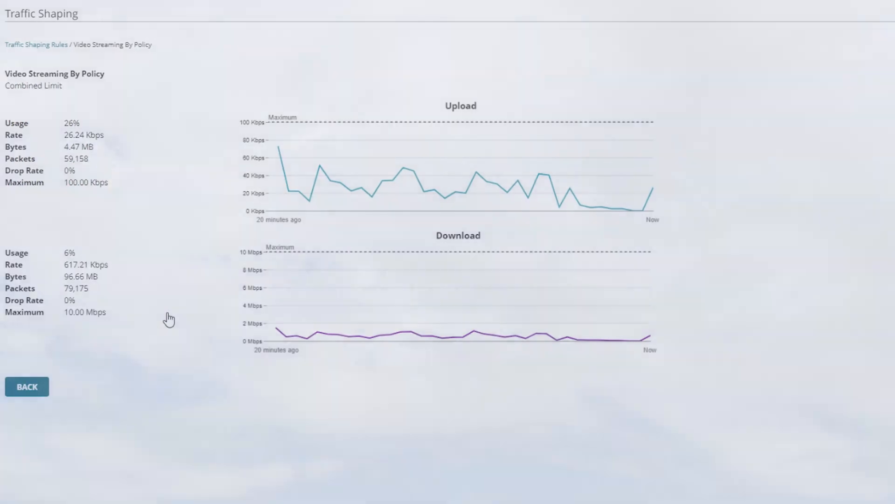